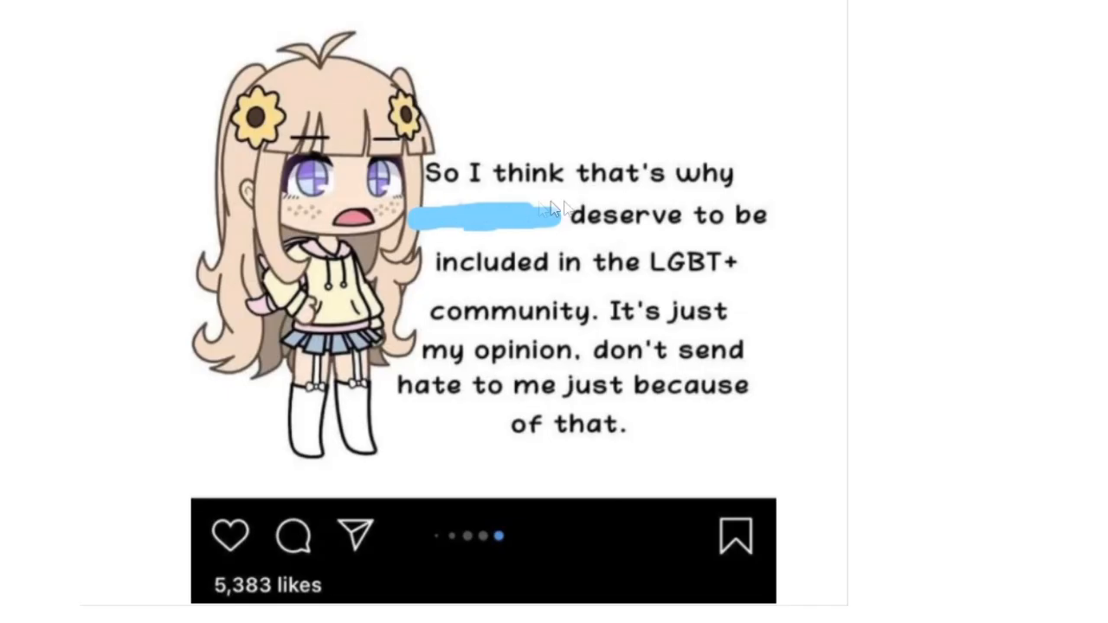
mouse_move(493, 284)
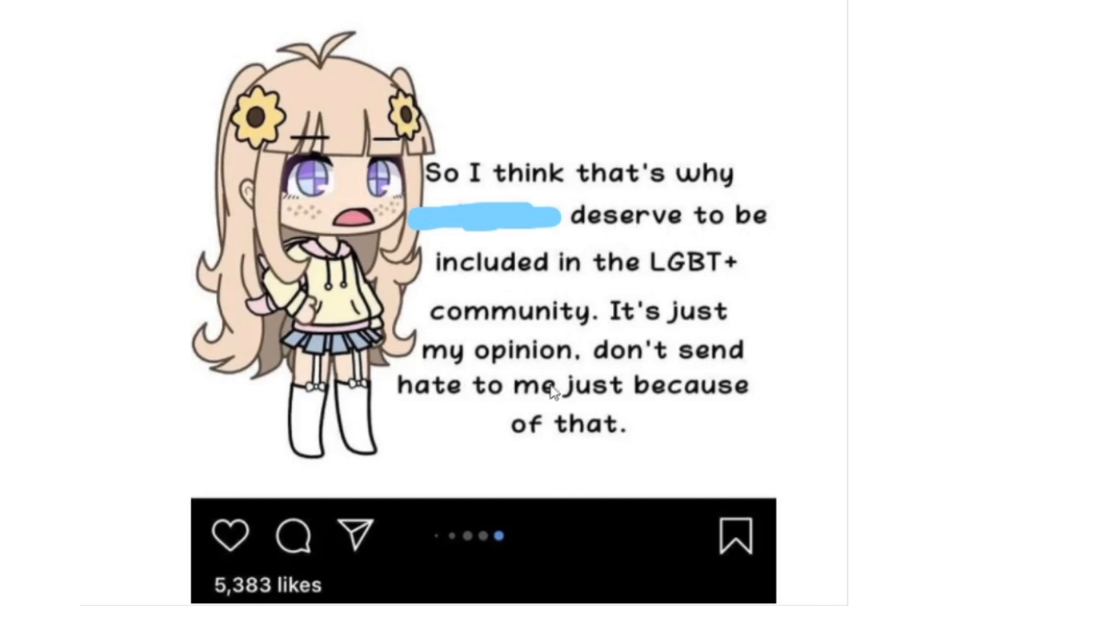
mouse_move(679, 458)
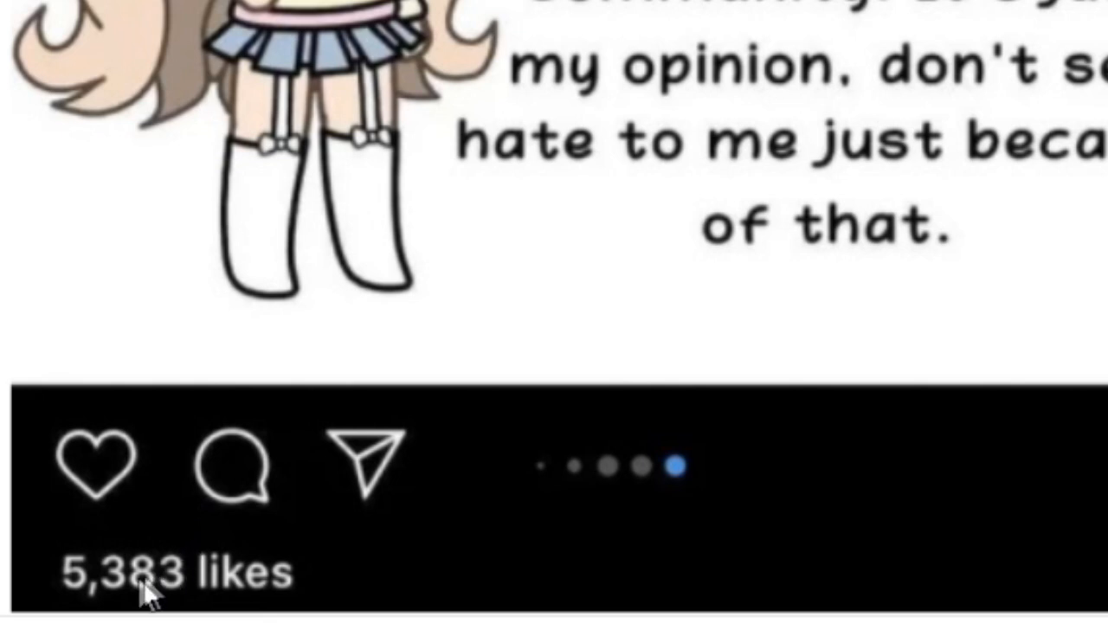
mouse_move(518, 449)
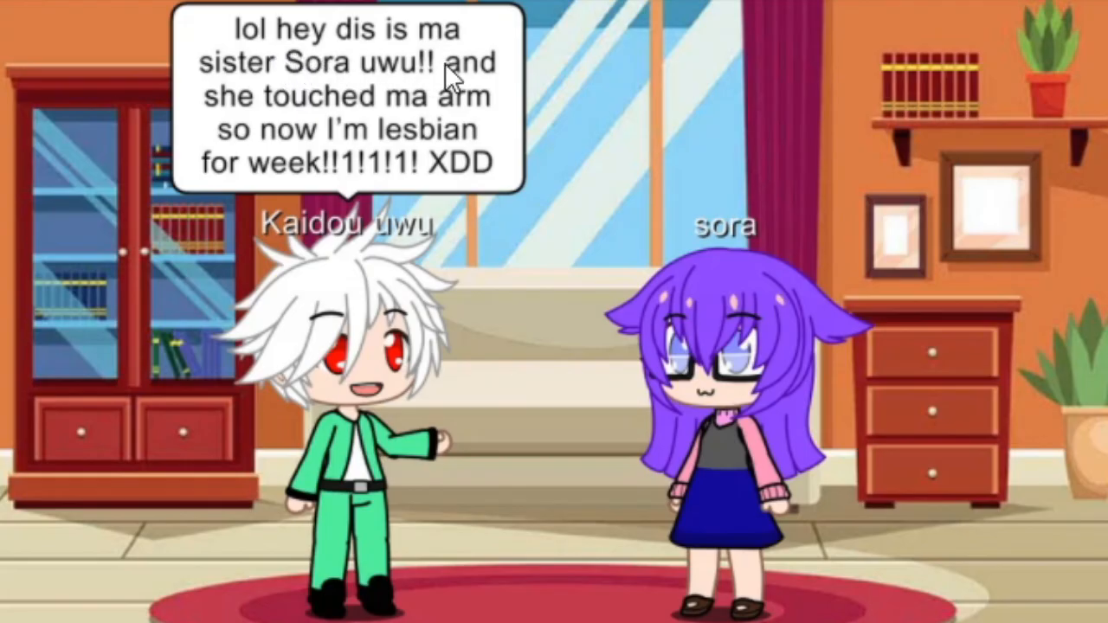
mouse_move(424, 109)
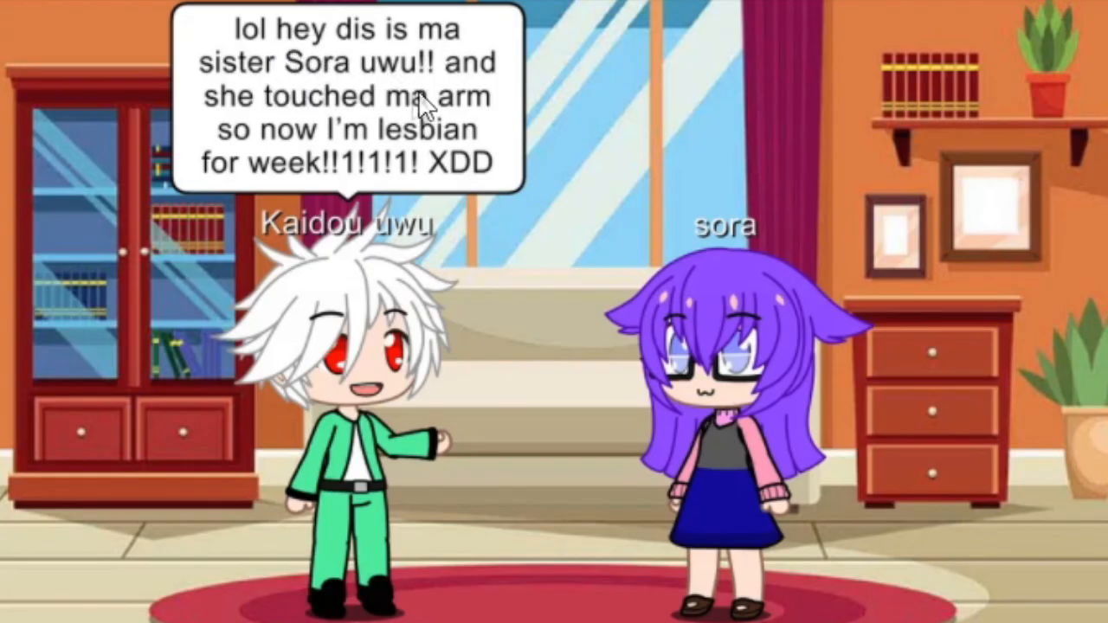
mouse_move(290, 168)
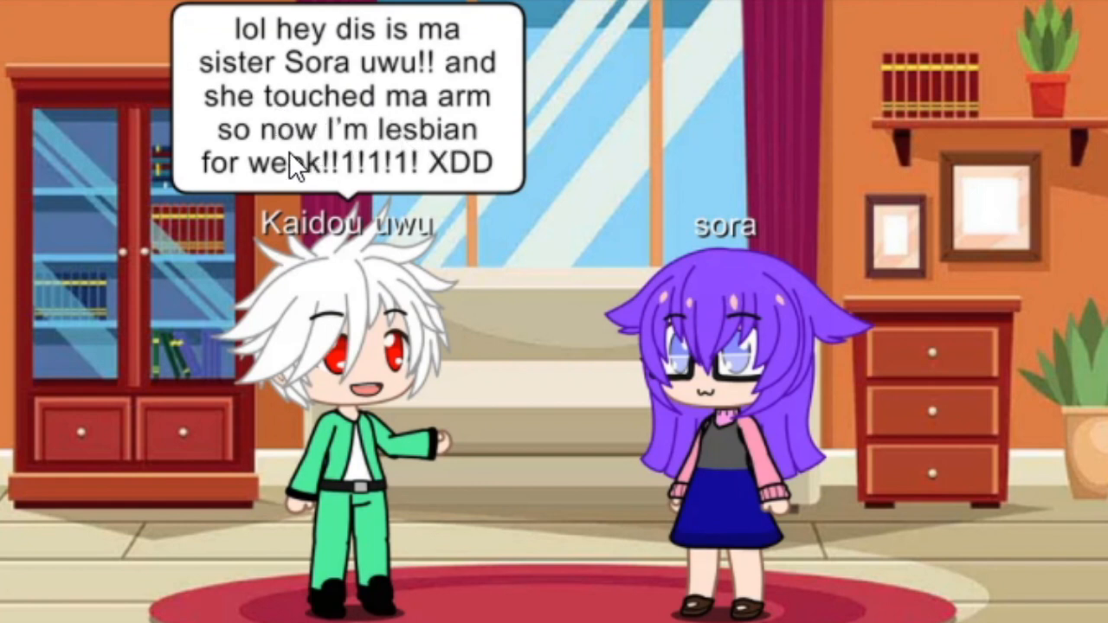
mouse_move(419, 195)
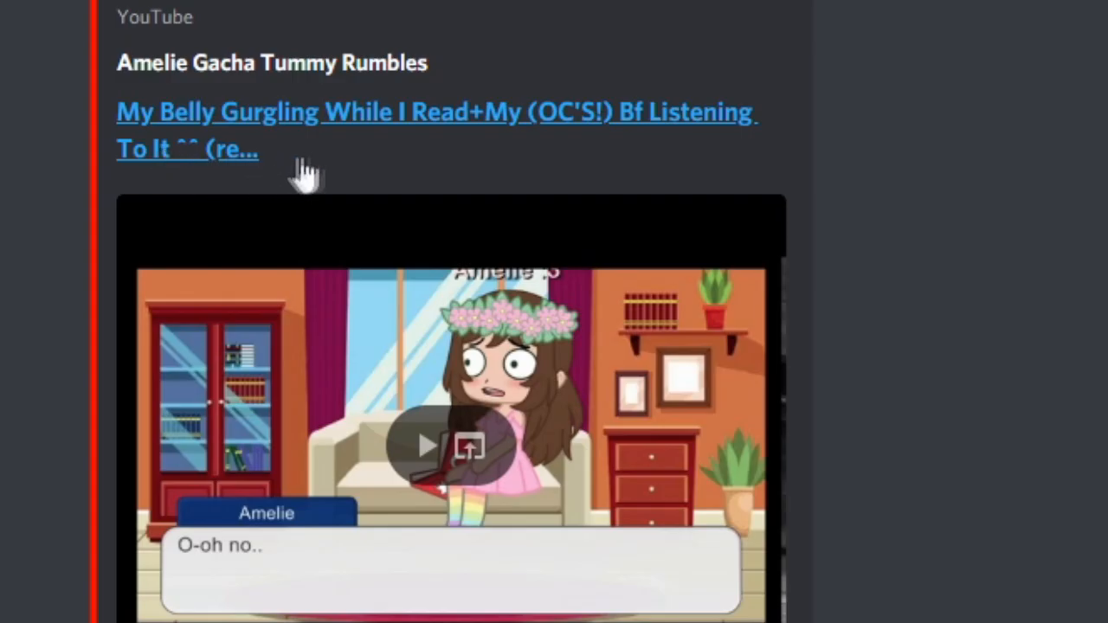
mouse_move(627, 147)
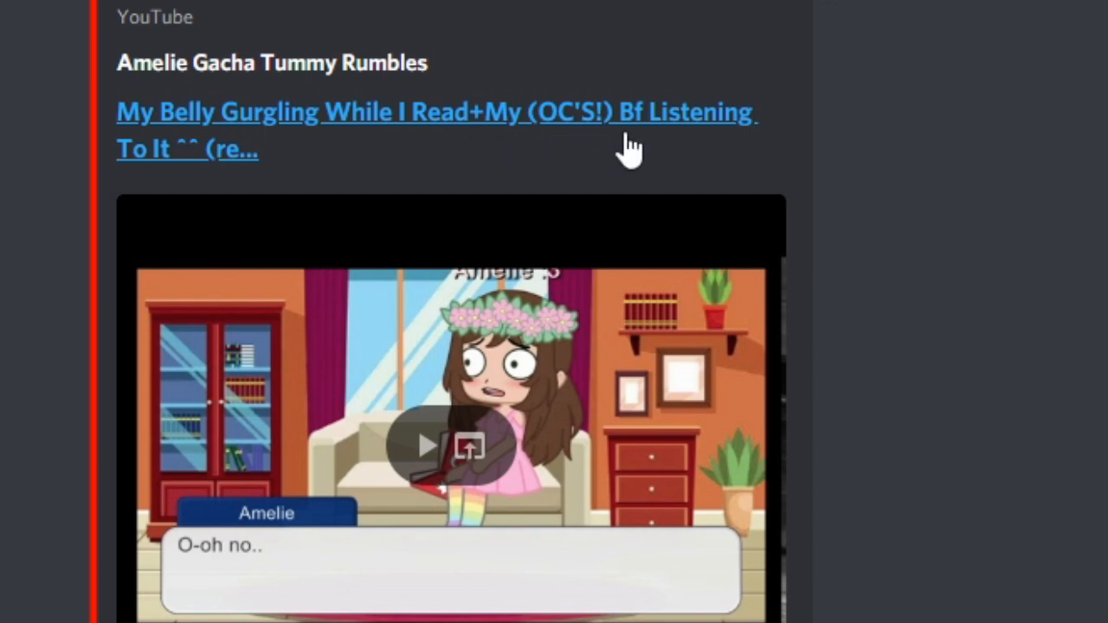
mouse_move(117, 199)
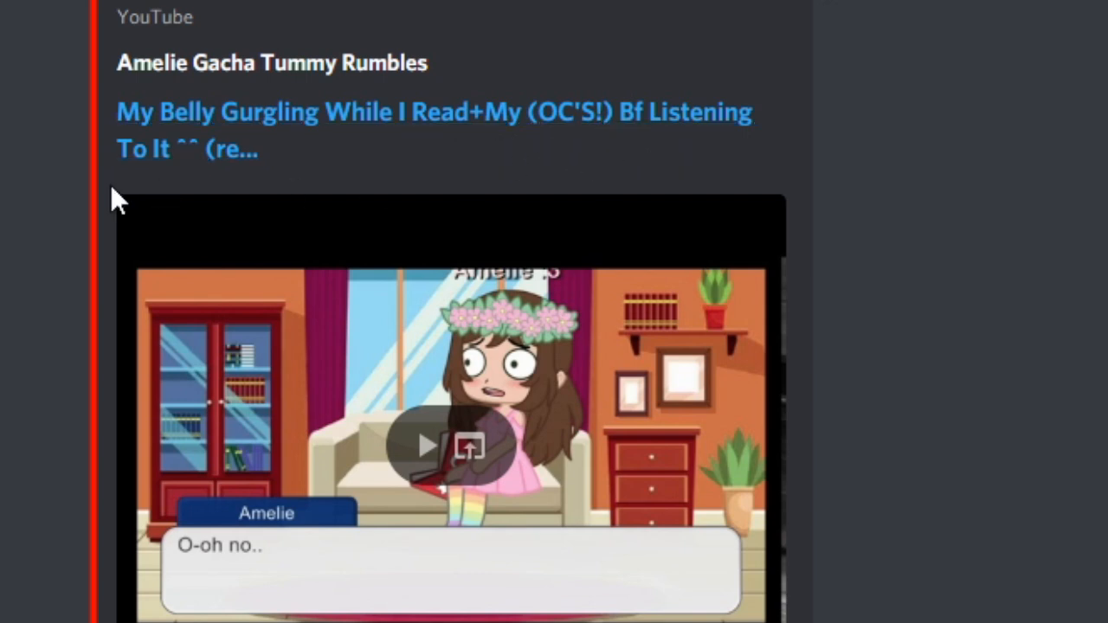
mouse_move(234, 203)
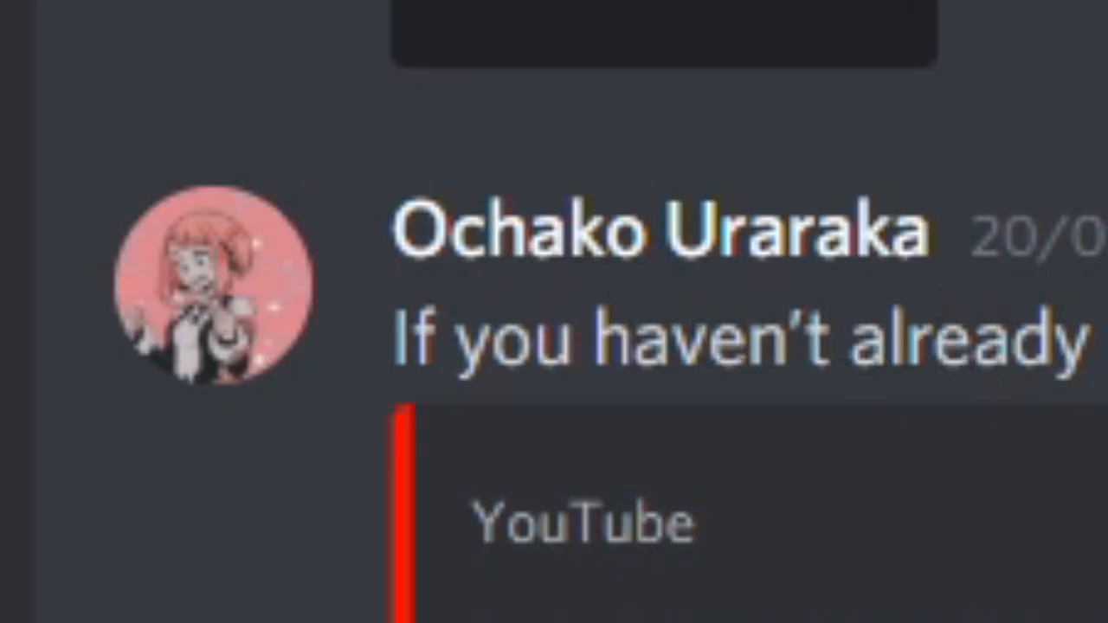
mouse_move(481, 295)
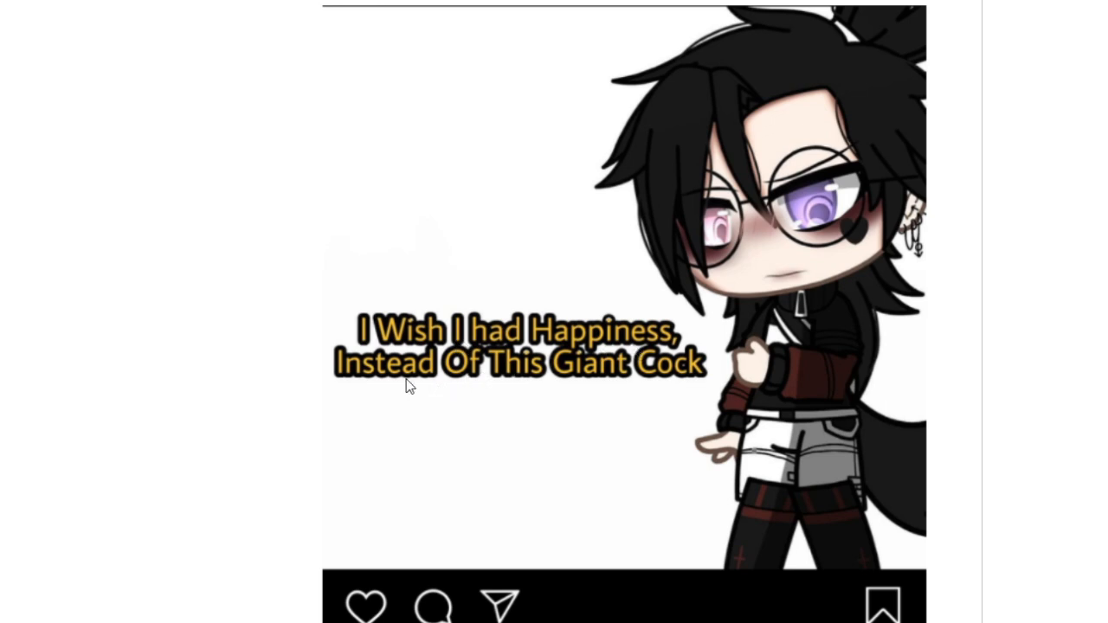
mouse_move(589, 383)
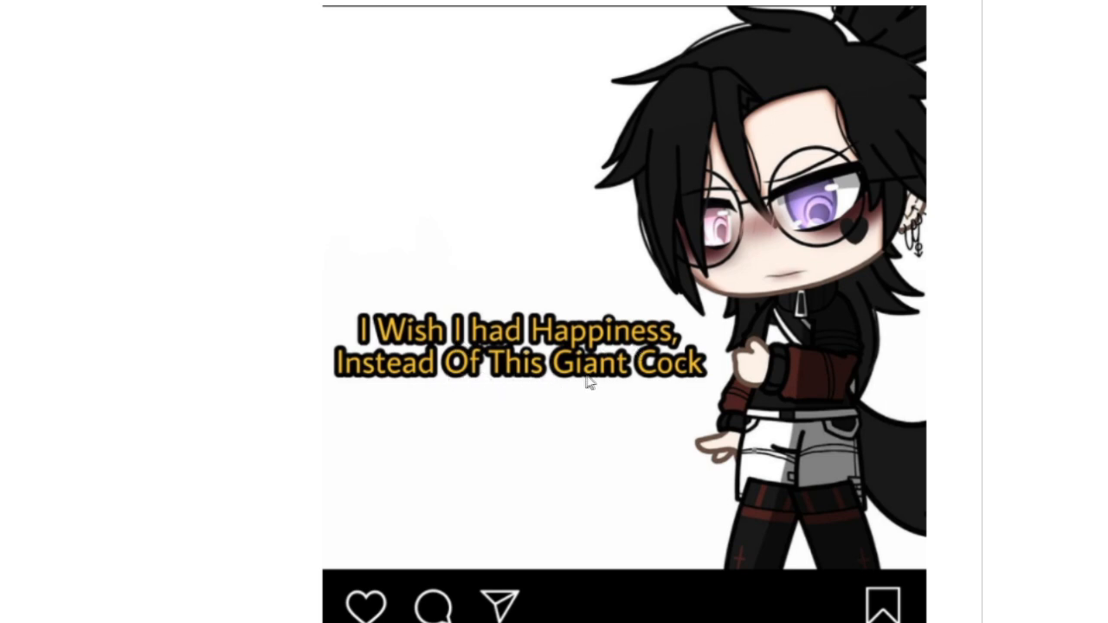
mouse_move(731, 400)
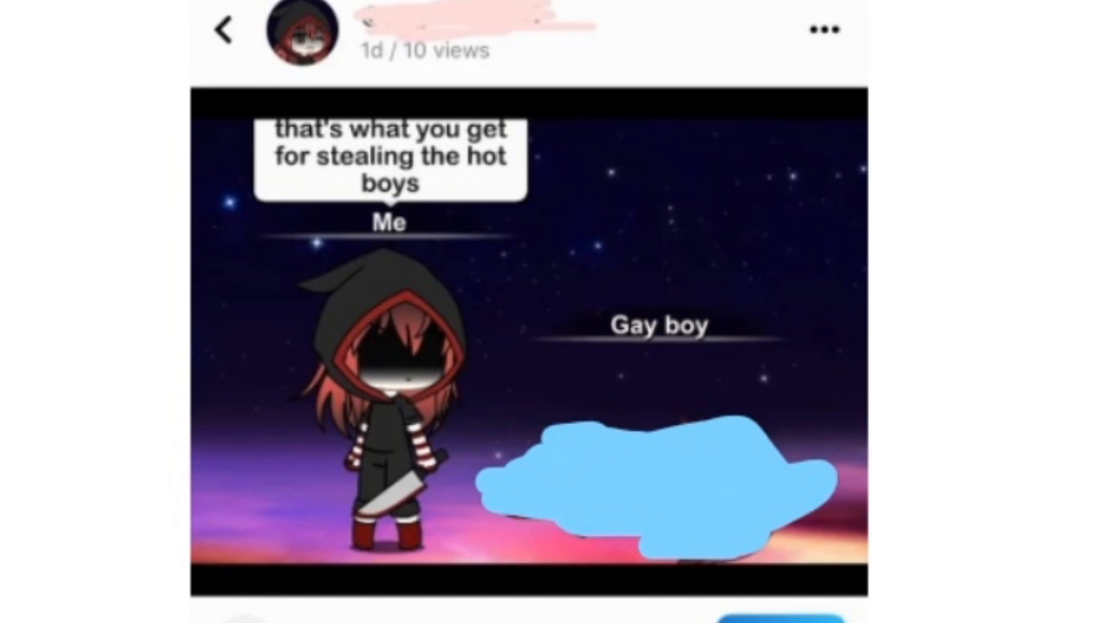
scroll("down", 3)
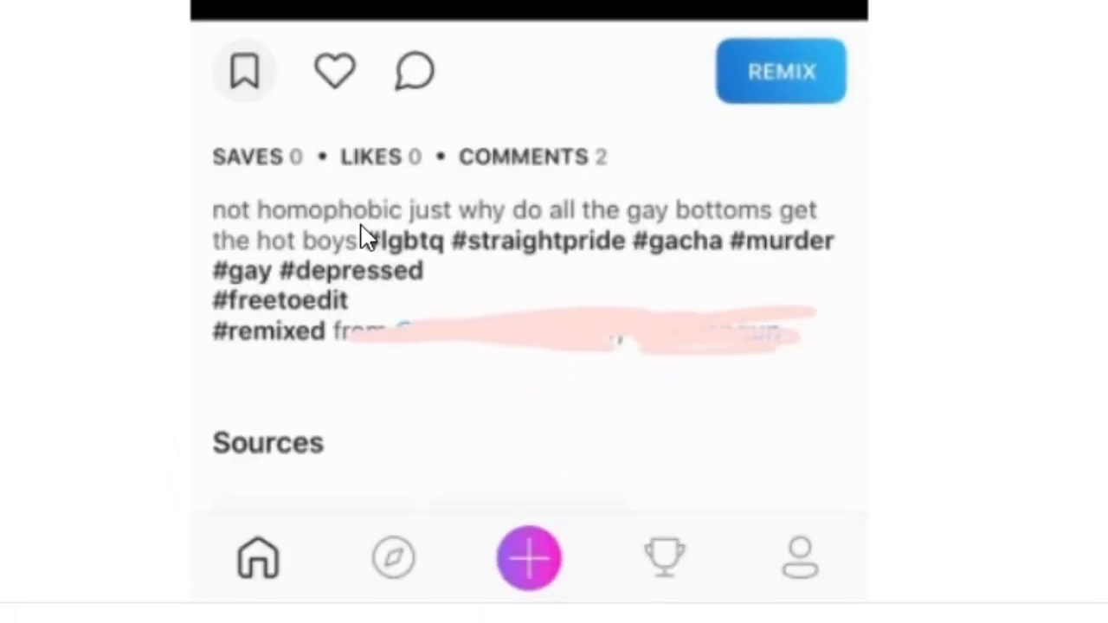
mouse_move(744, 229)
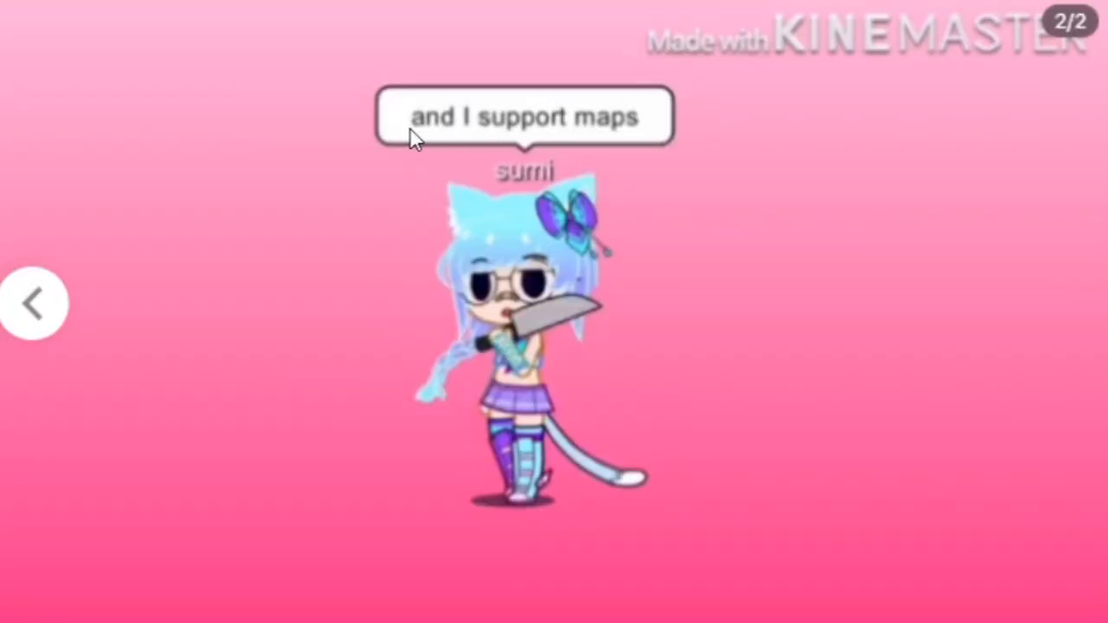
mouse_move(699, 236)
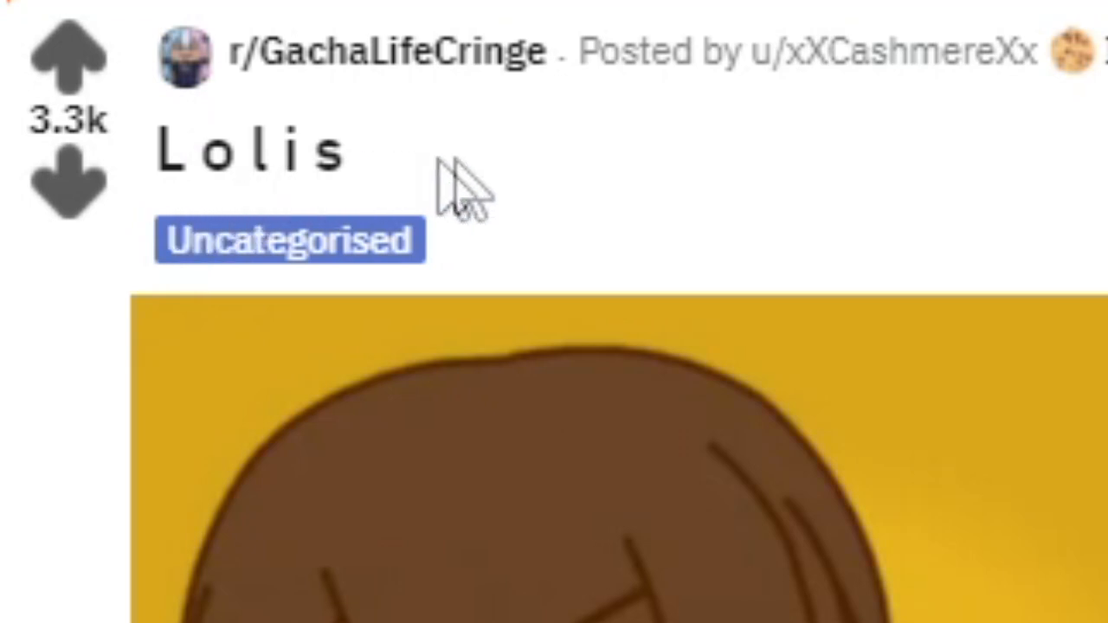
scroll("down", 3)
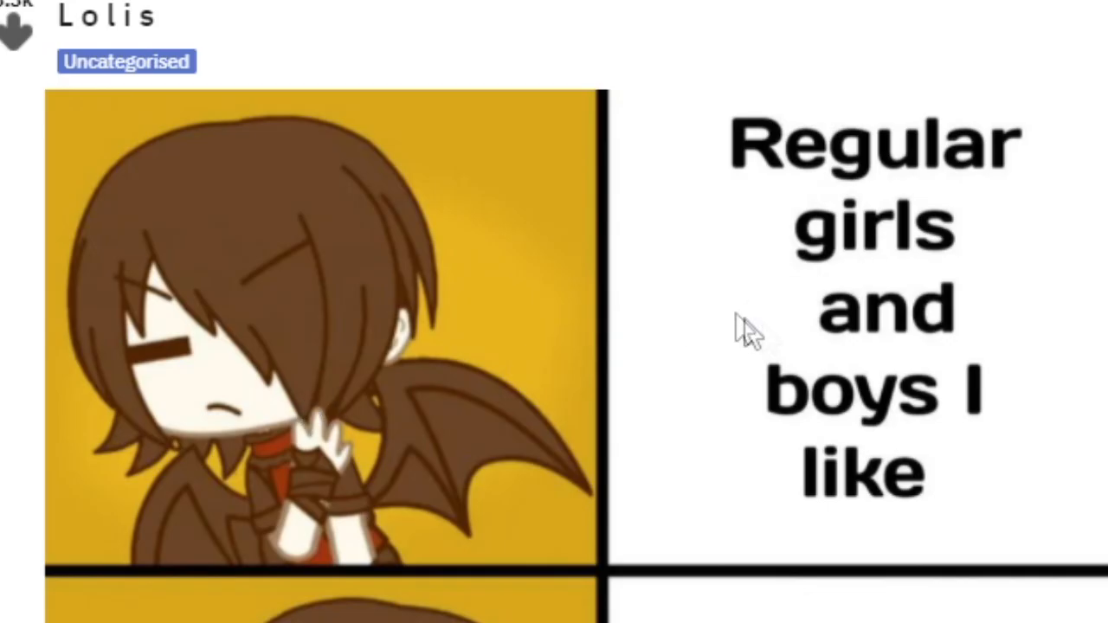